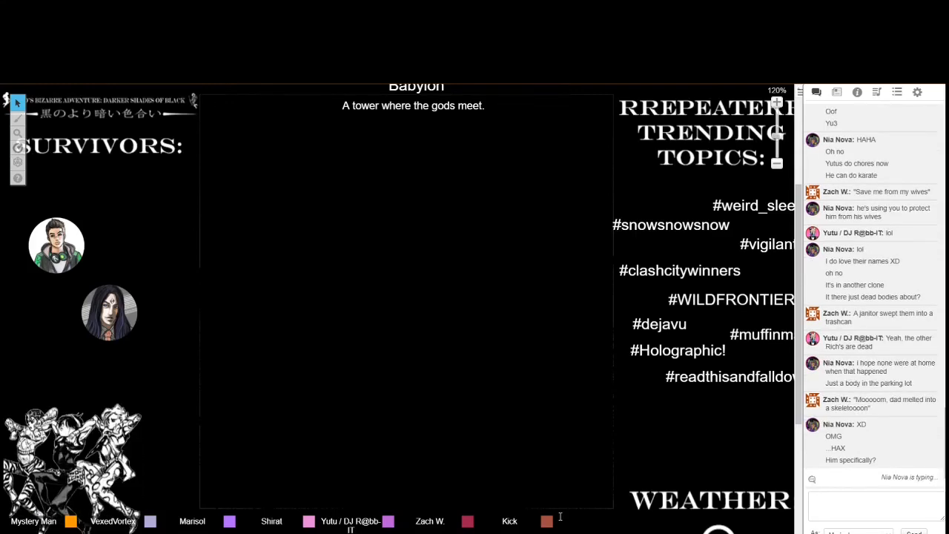
# - Scroll down the chat log to follow the roleplay exchange with Jim Sullivan
pyautogui.scroll(-3)
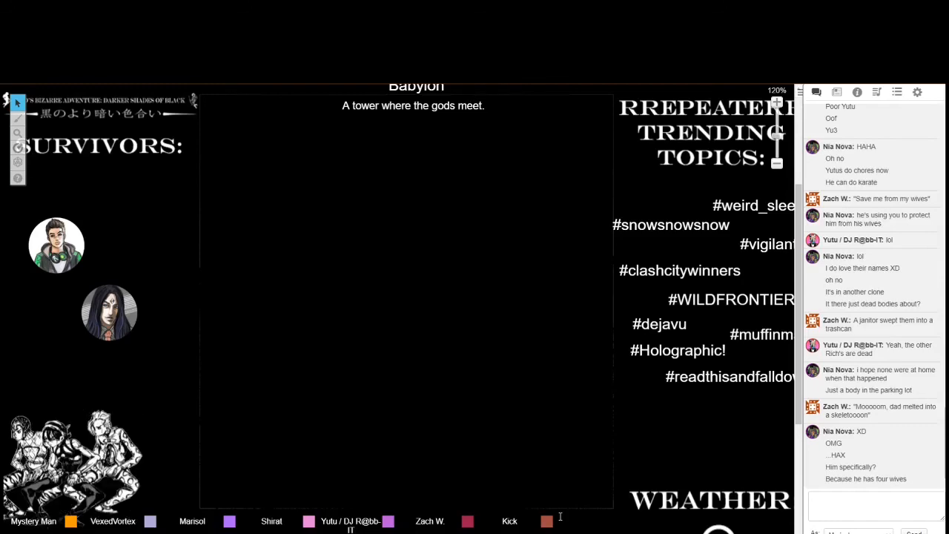
pyautogui.scroll(-3)
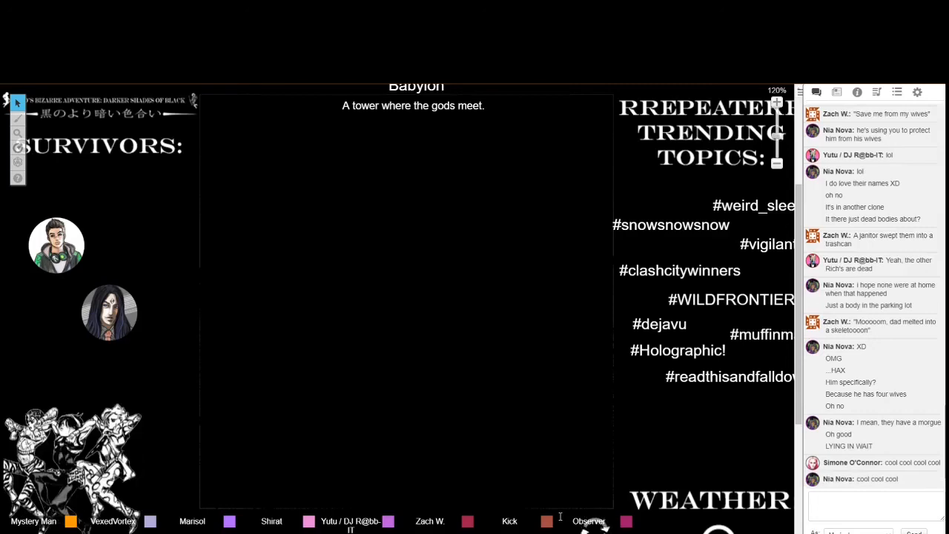
pyautogui.scroll(-3)
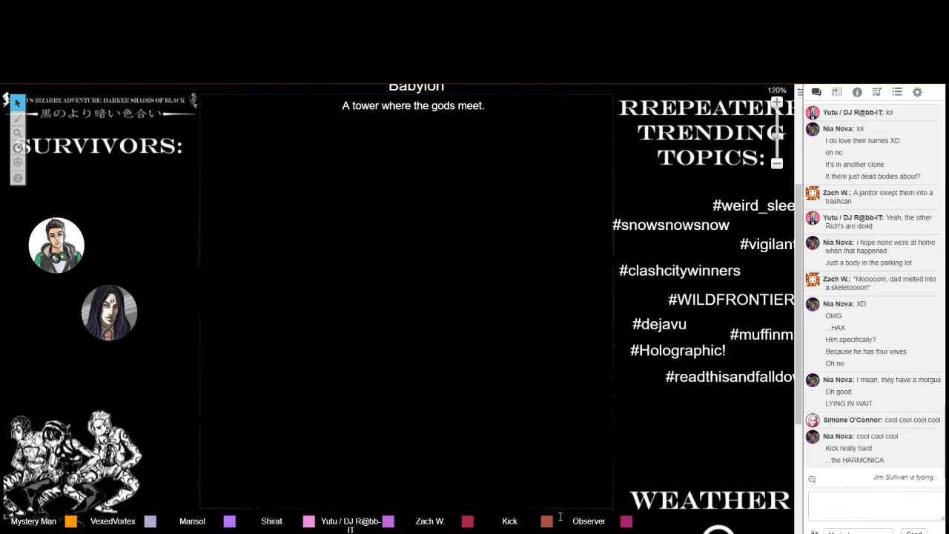
pyautogui.scroll(-3)
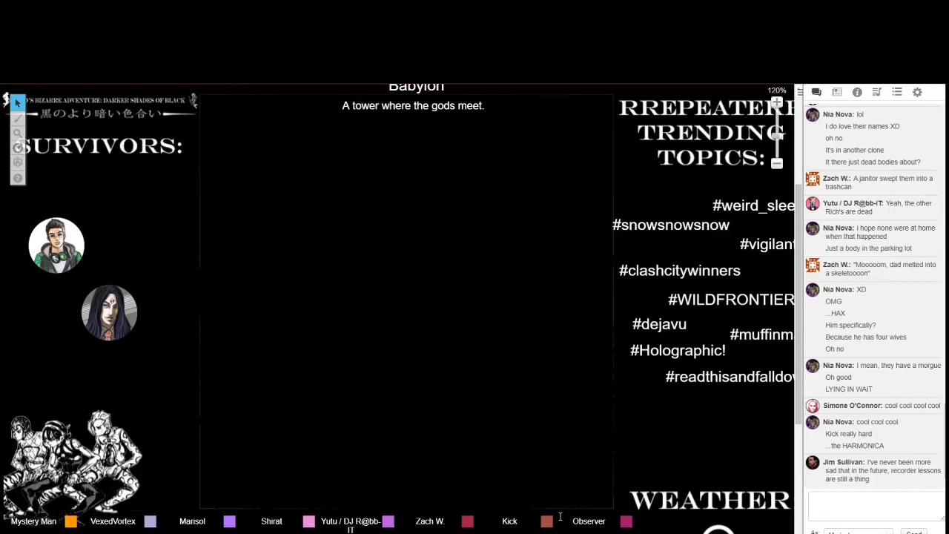
pyautogui.moveTo(435, 436)
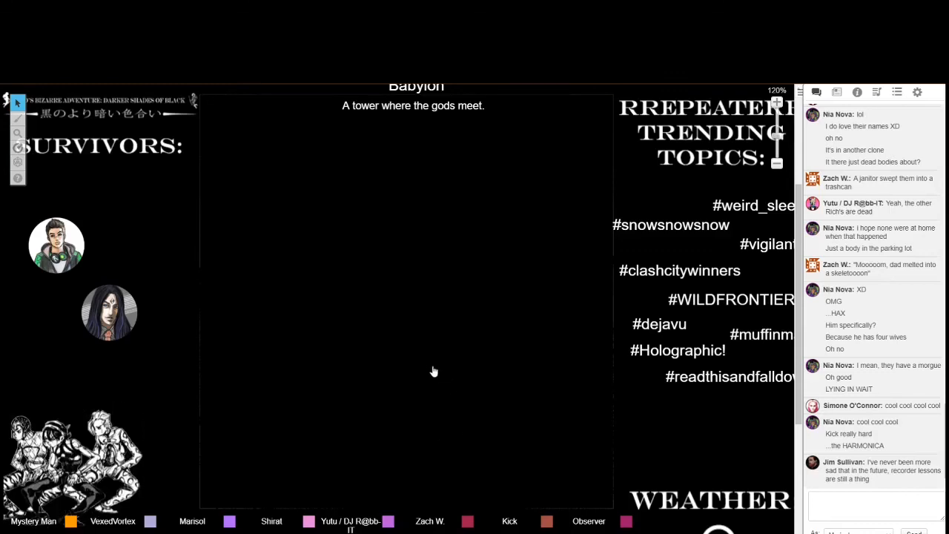
pyautogui.moveTo(426, 361)
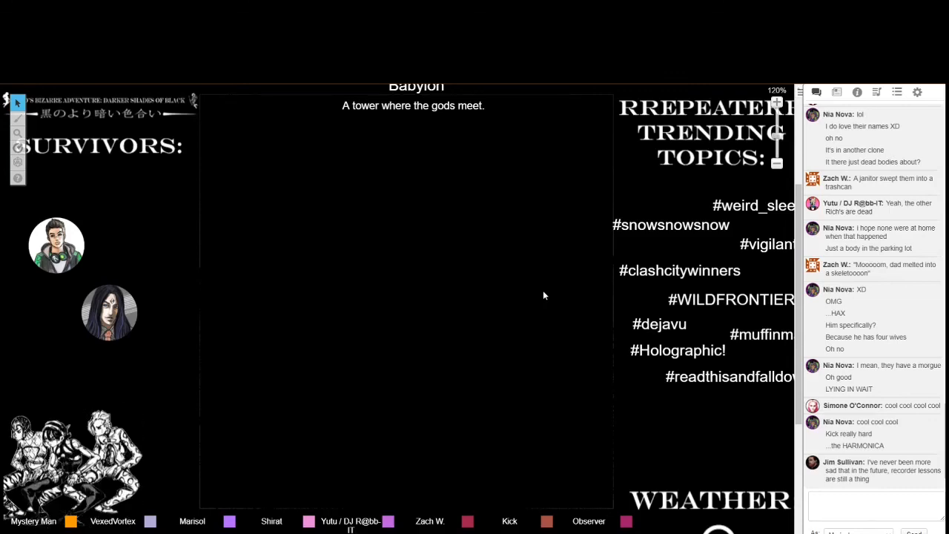
pyautogui.scroll(-3)
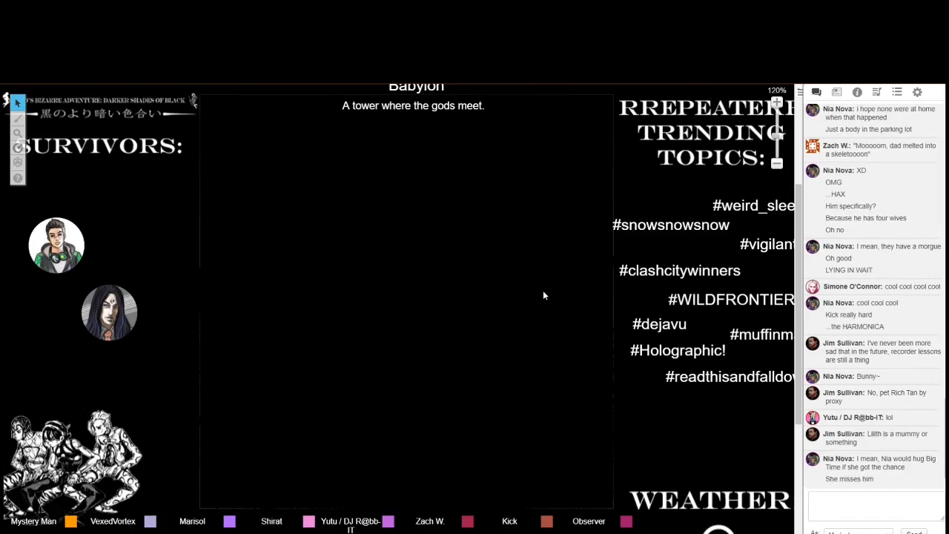
pyautogui.scroll(-3)
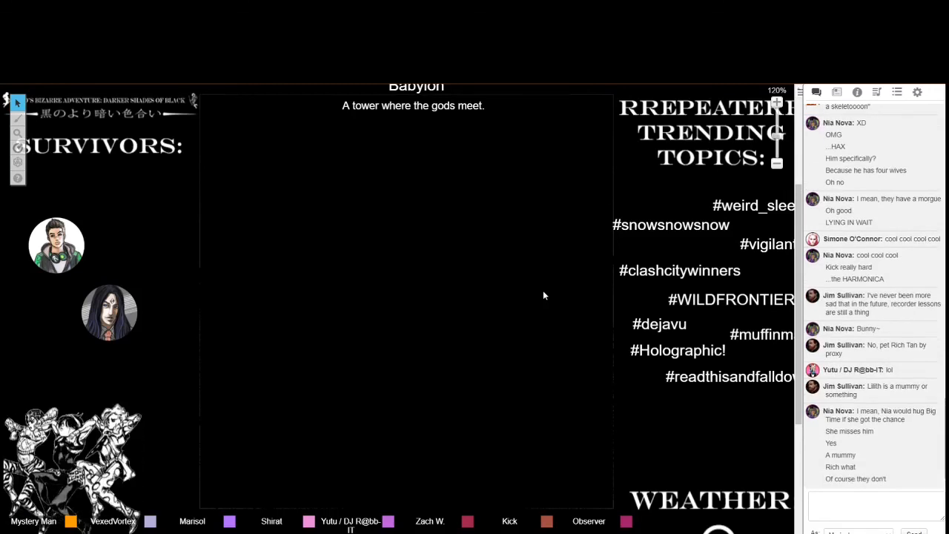
pyautogui.scroll(-3)
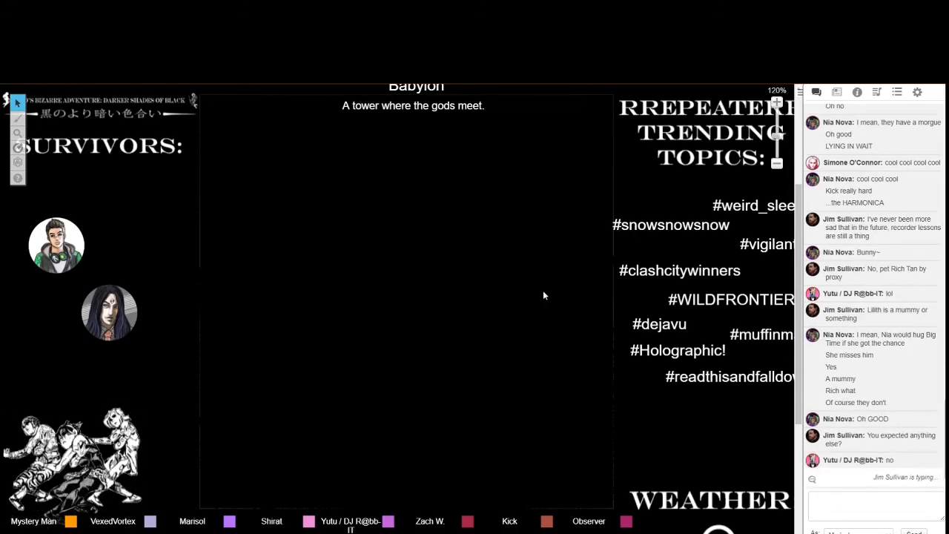
pyautogui.scroll(-3)
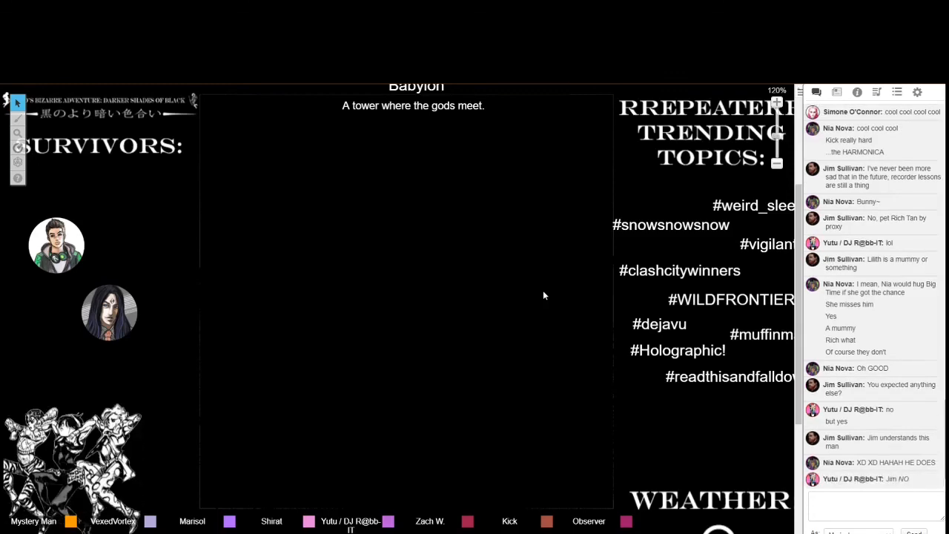
pyautogui.scroll(-3)
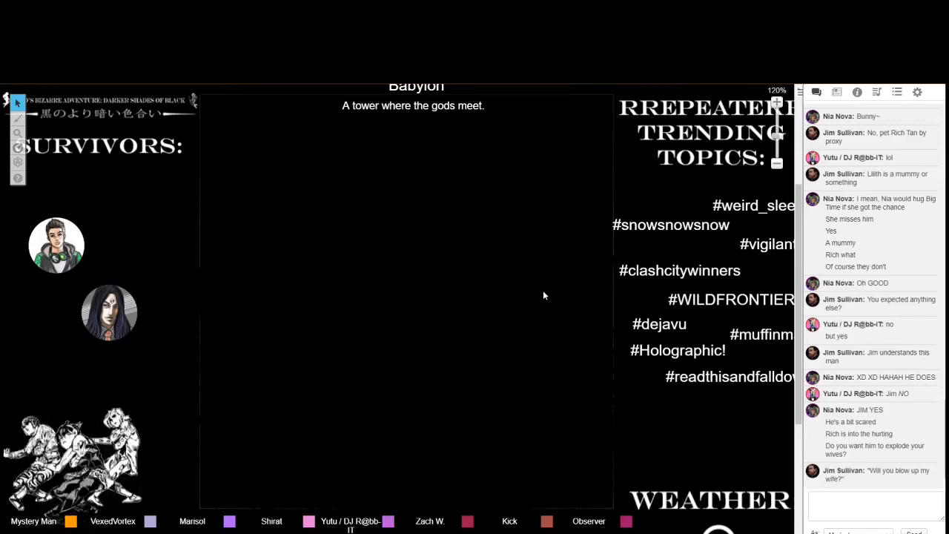
pyautogui.scroll(-3)
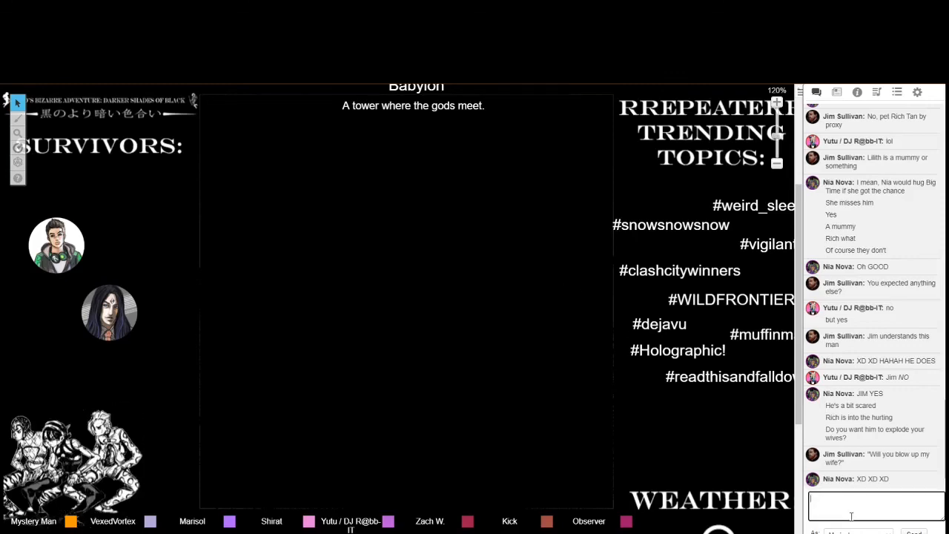
# - Write that Sweet Sangria is actually available and probably at the Beach House, then start a Louis line
pyautogui.write('Actually Sweet Sangria is')
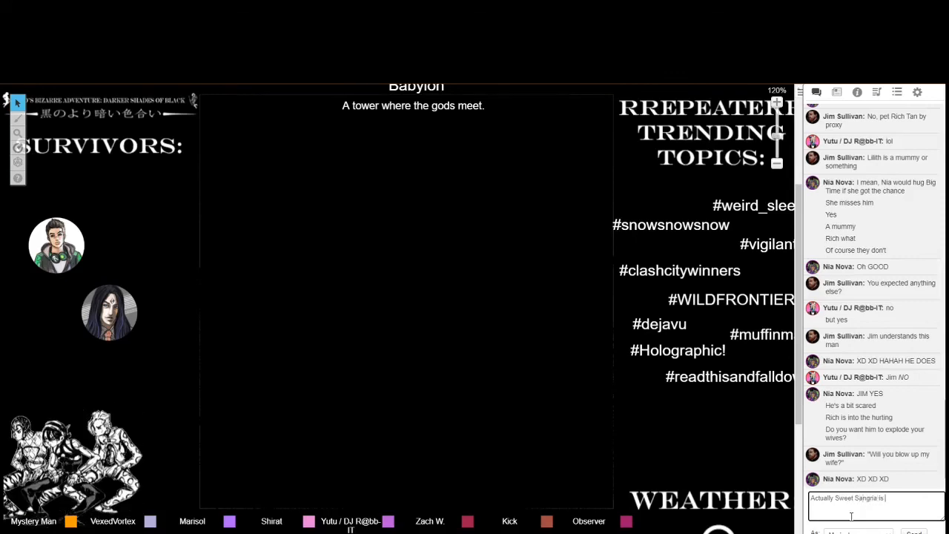
pyautogui.write('available')
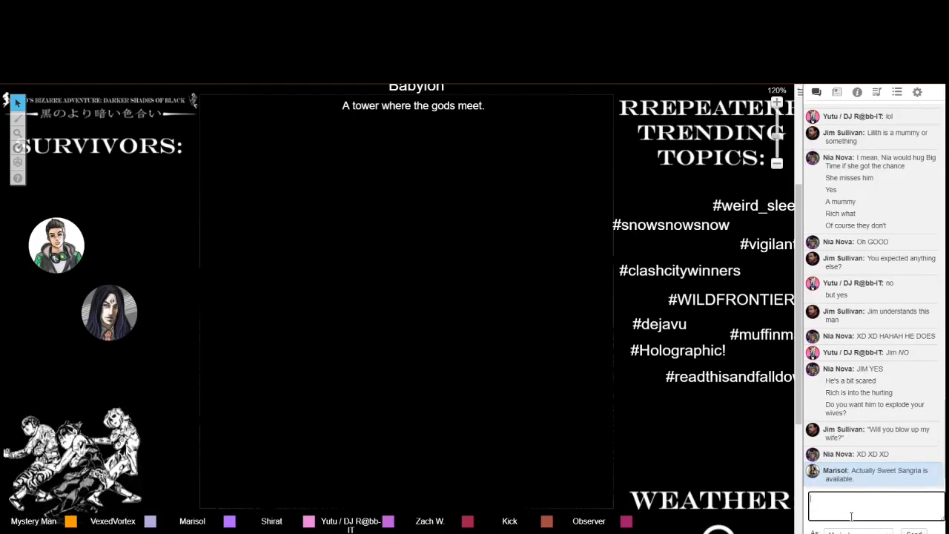
pyautogui.write("It's probably just parked")
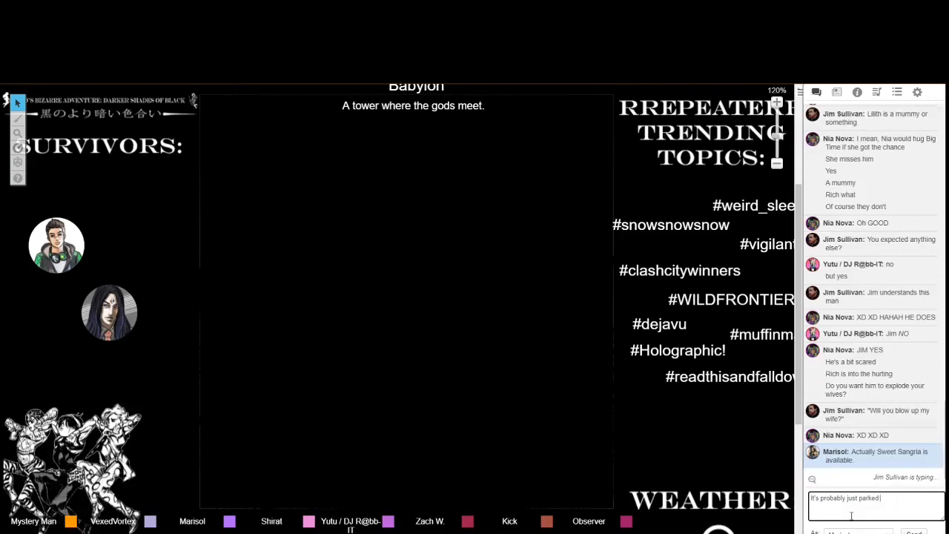
pyautogui.write('at the Beach House')
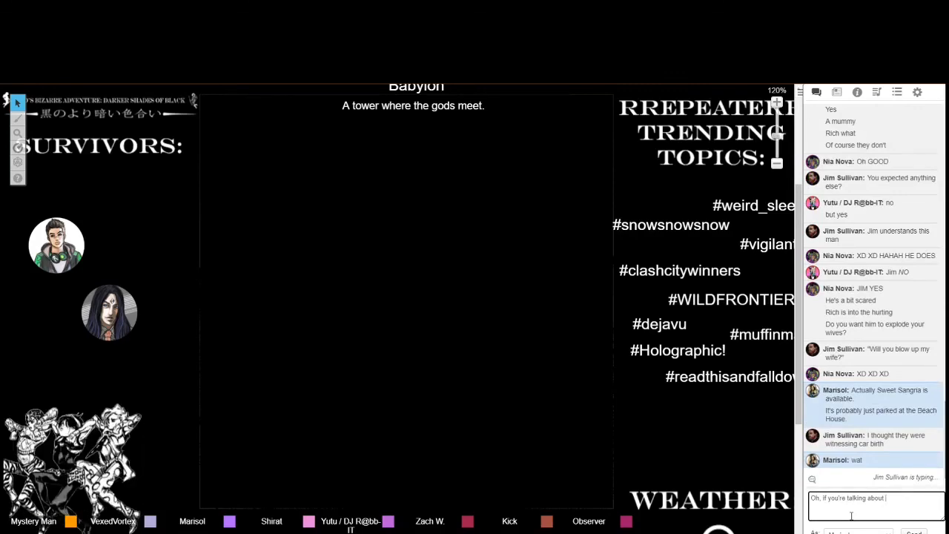
pyautogui.write('Louis')
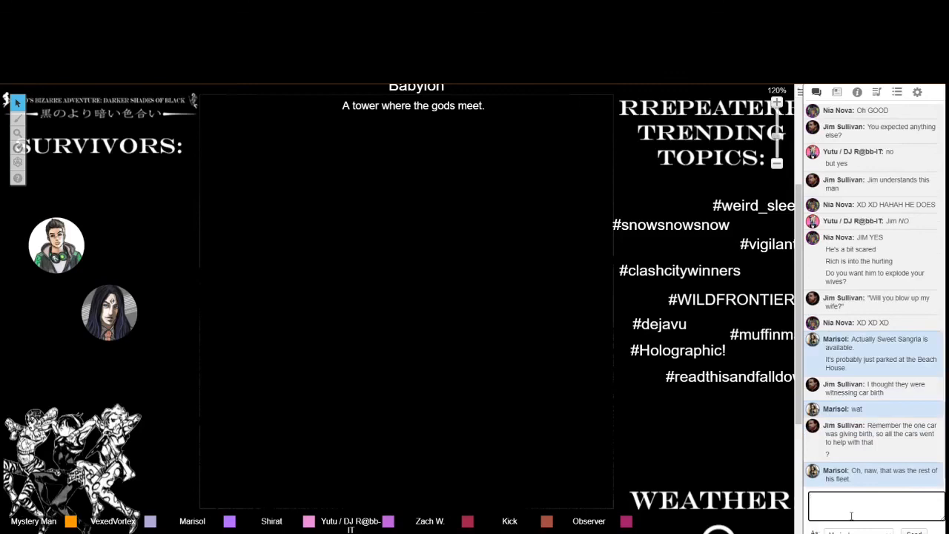
# - Send the transport message covering Louis, Sangria, and Jim in the black cruiser
pyautogui.write('Sangria do')
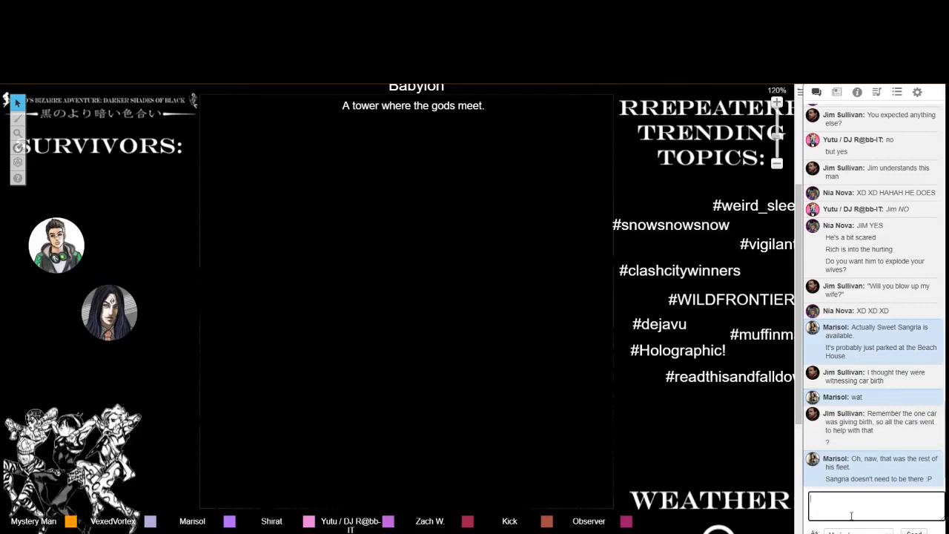
pyautogui.write("Jim just rides around Kev's c")
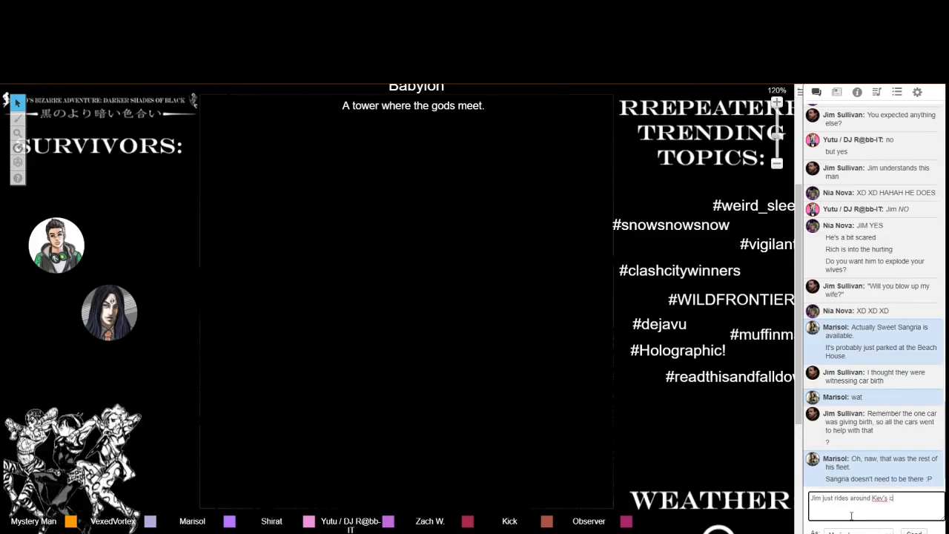
pyautogui.write('black cruiser.')
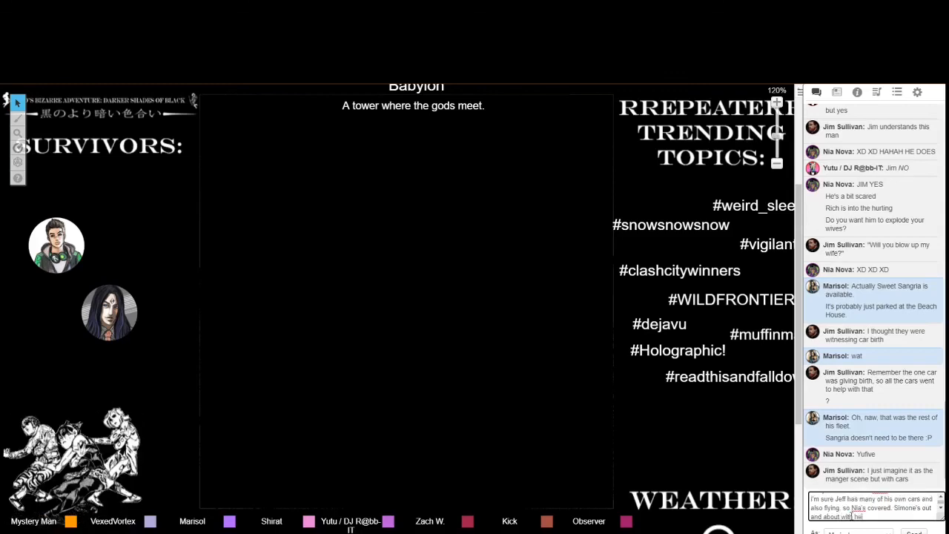
pyautogui.press('Return')
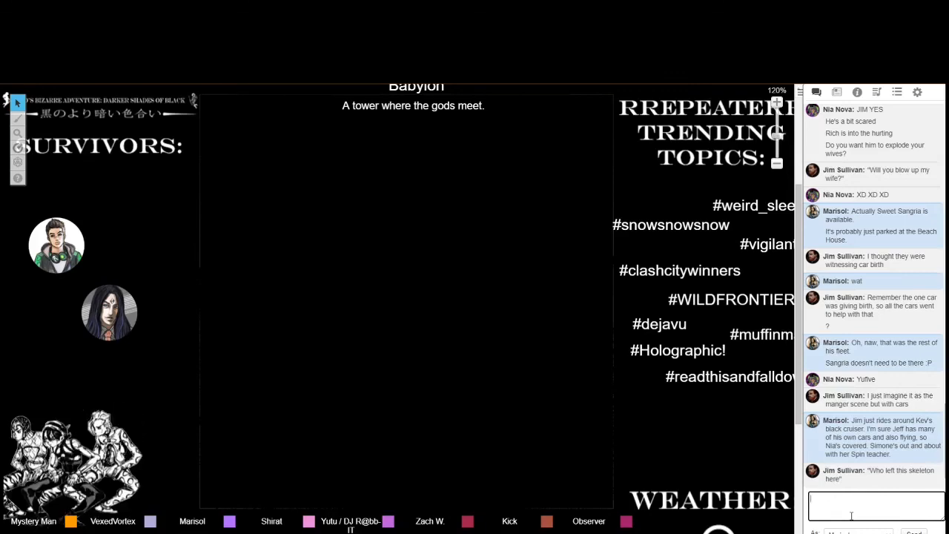
pyautogui.scroll(-3)
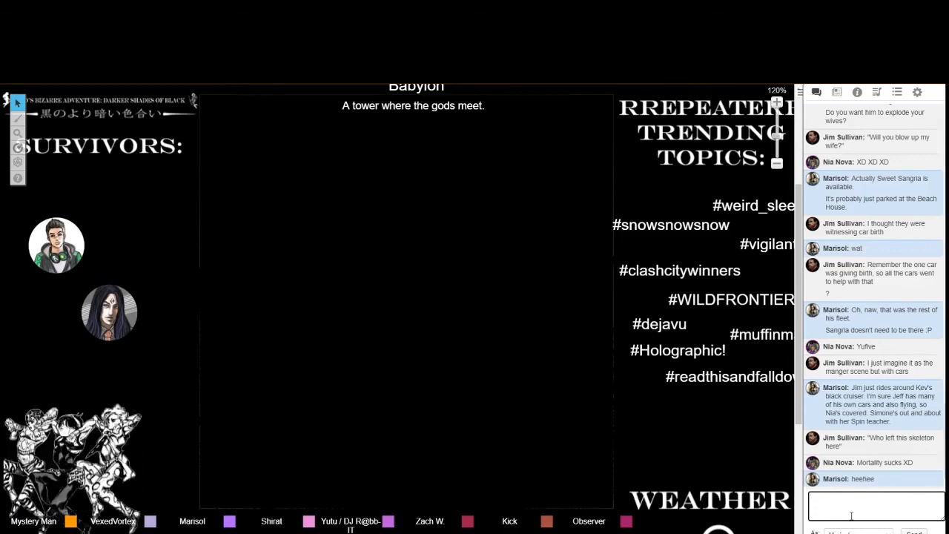
# - Draft a chat line hoping he has that shit on automatic
pyautogui.write('P')
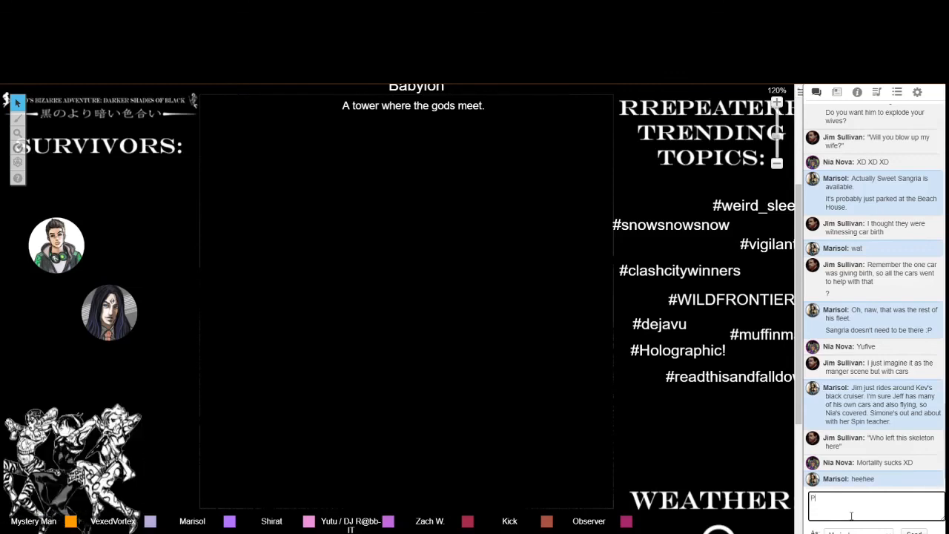
pyautogui.write('I hope he has t')
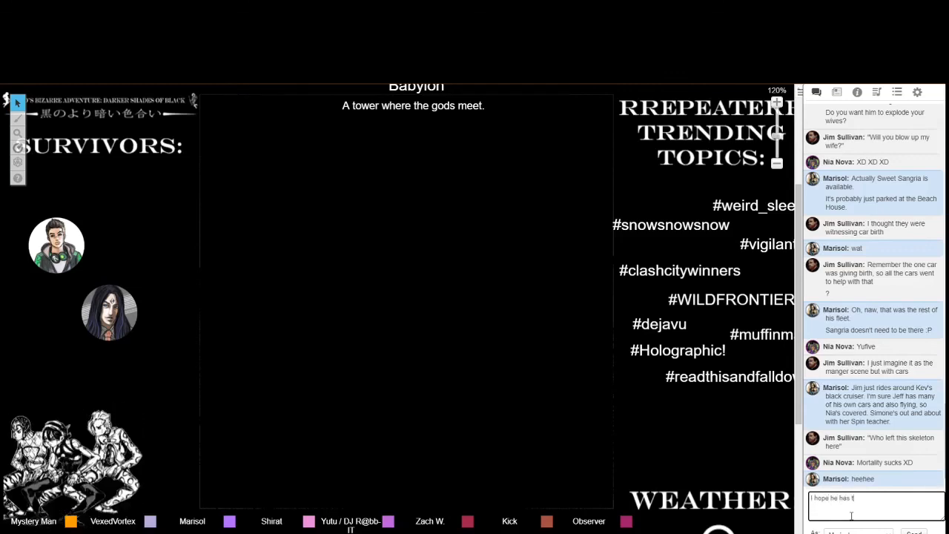
pyautogui.write('hat shit on autom')
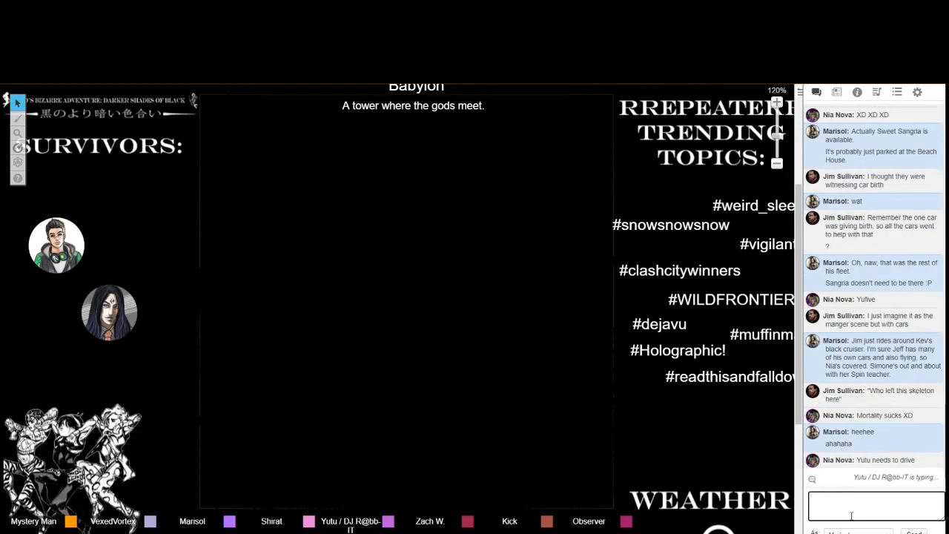
# - Scroll down the chat log to read the latest replies, including Yutu's about having no license
pyautogui.scroll(-3)
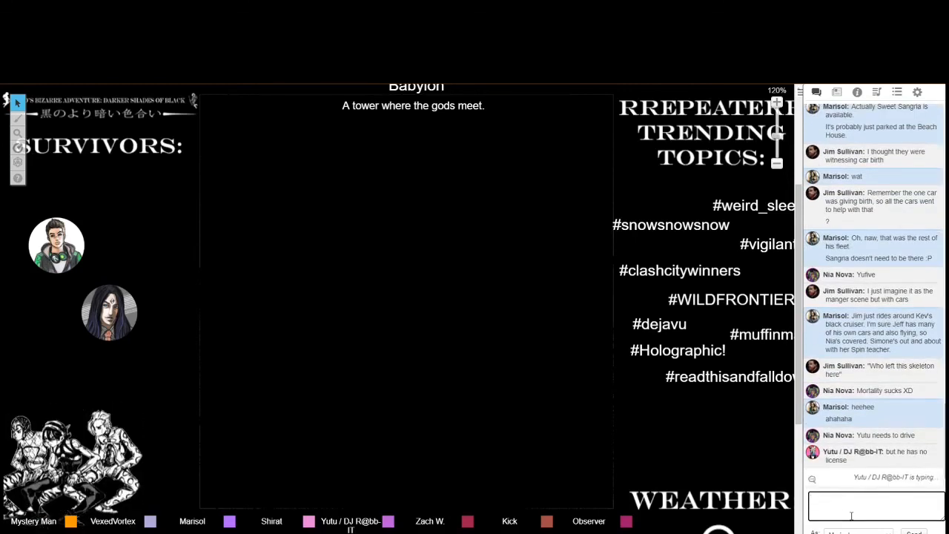
pyautogui.scroll(-3)
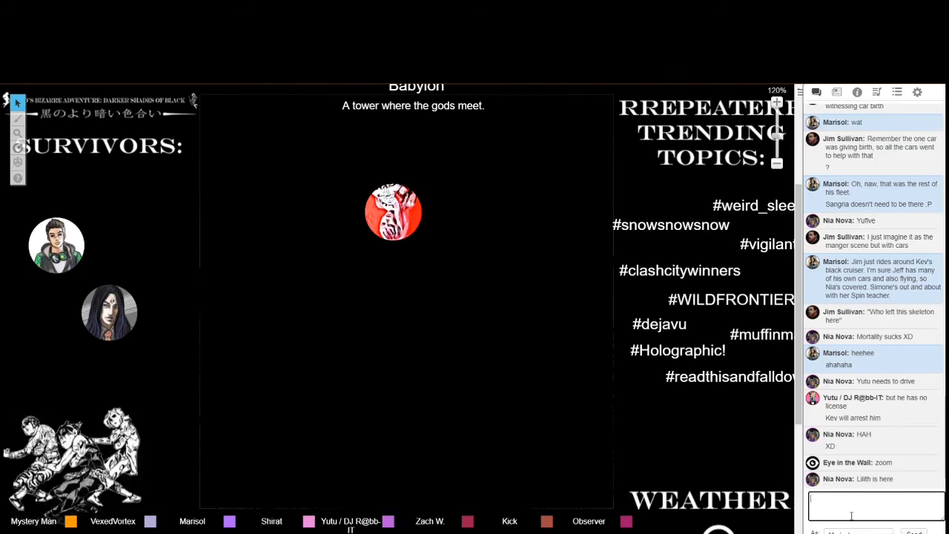
pyautogui.scroll(-3)
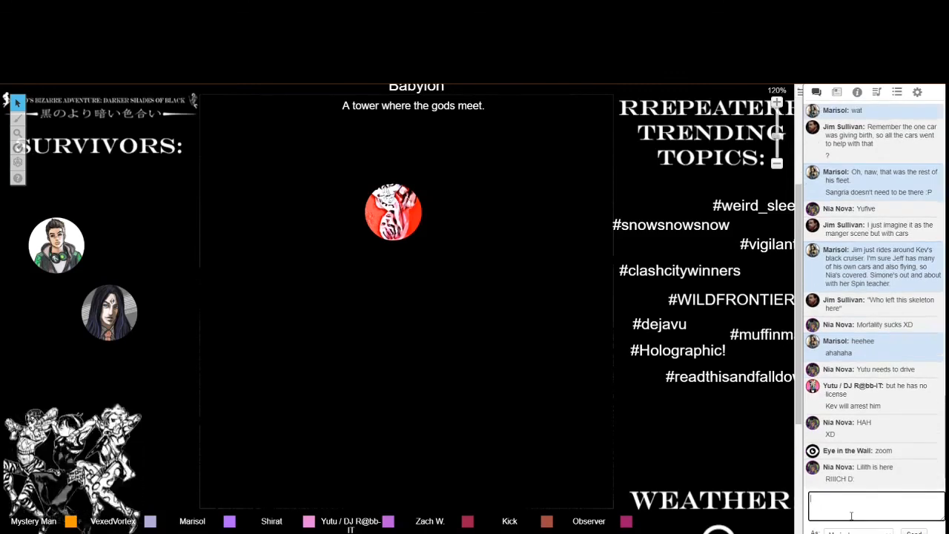